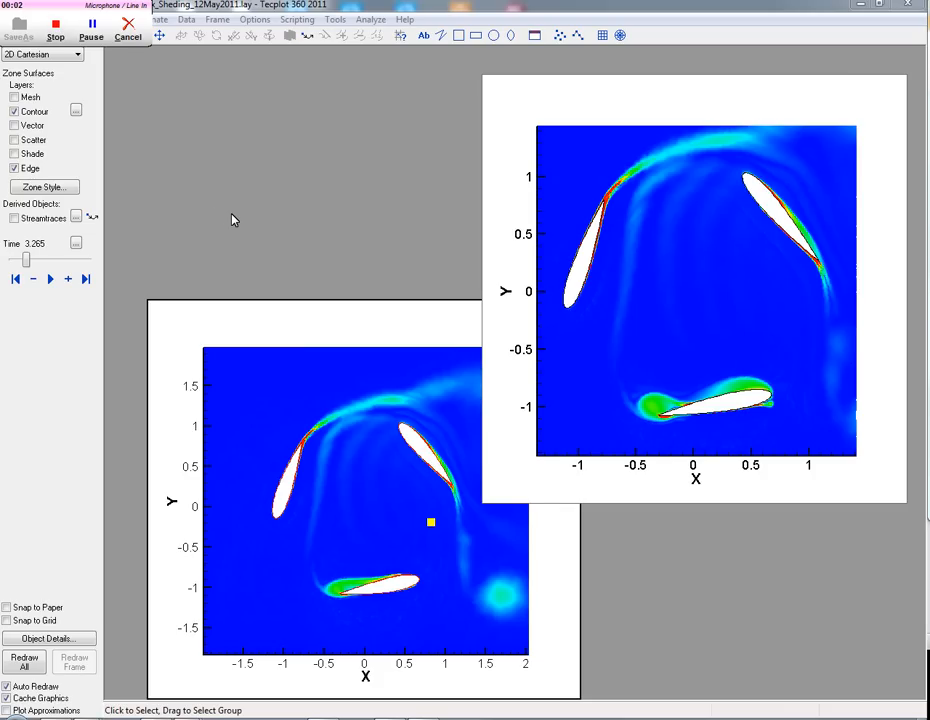
mouse_move(618, 258)
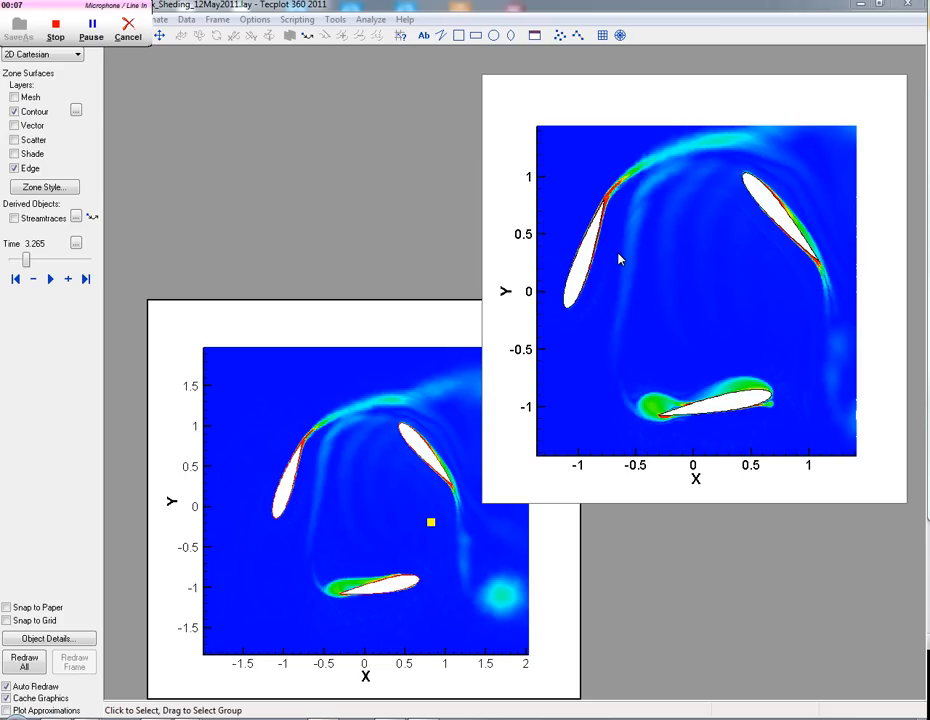
mouse_move(418, 410)
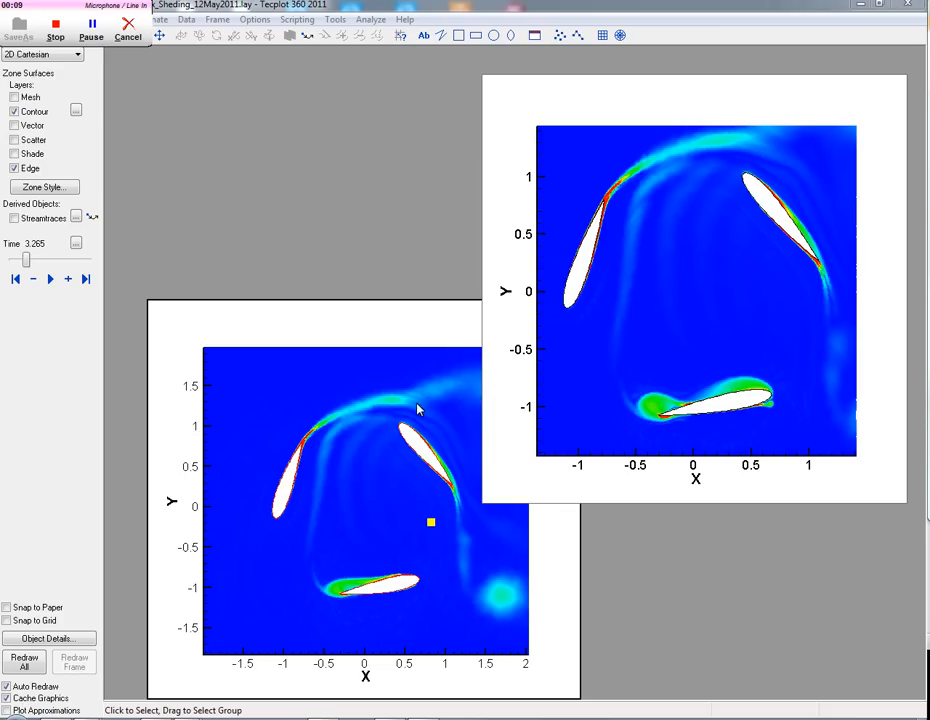
mouse_move(408, 432)
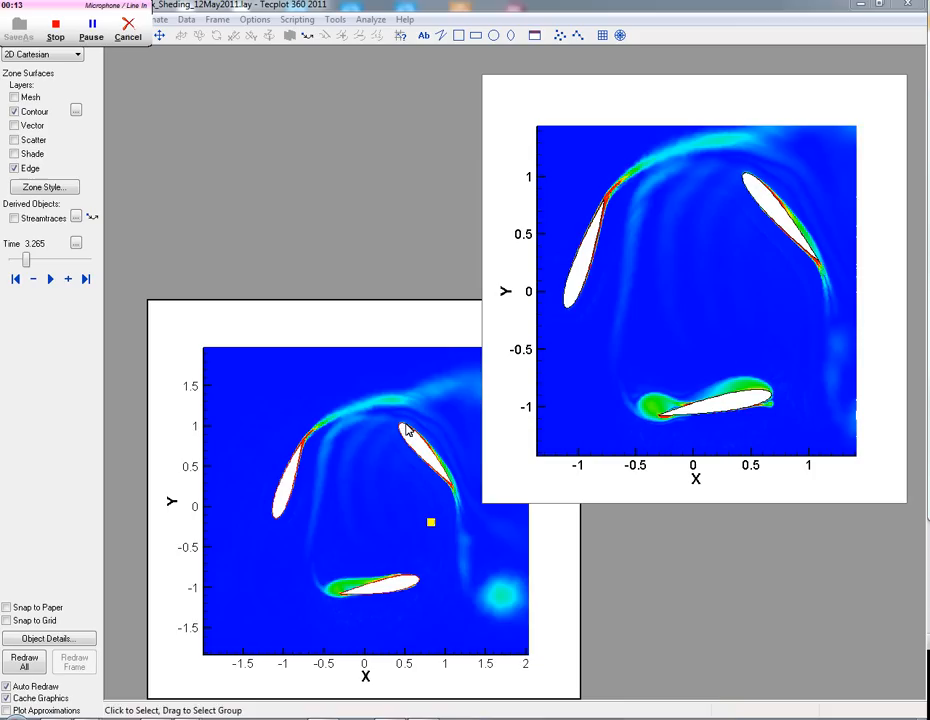
Advance the solution time to 3.32 and bring up Zone Style with a blade zone selected
click(42, 188)
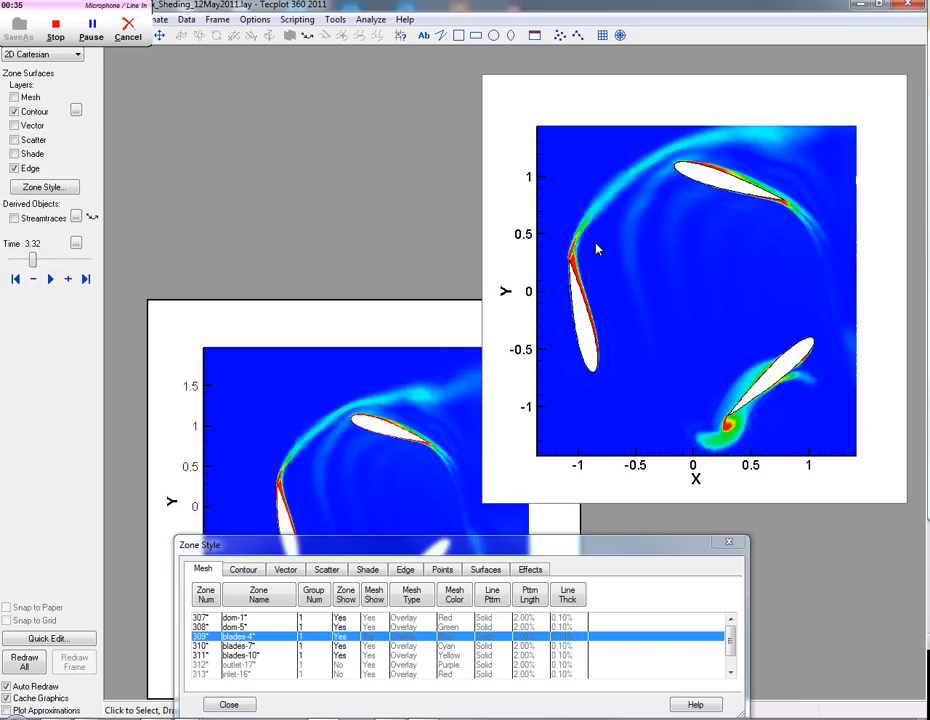
mouse_move(592, 336)
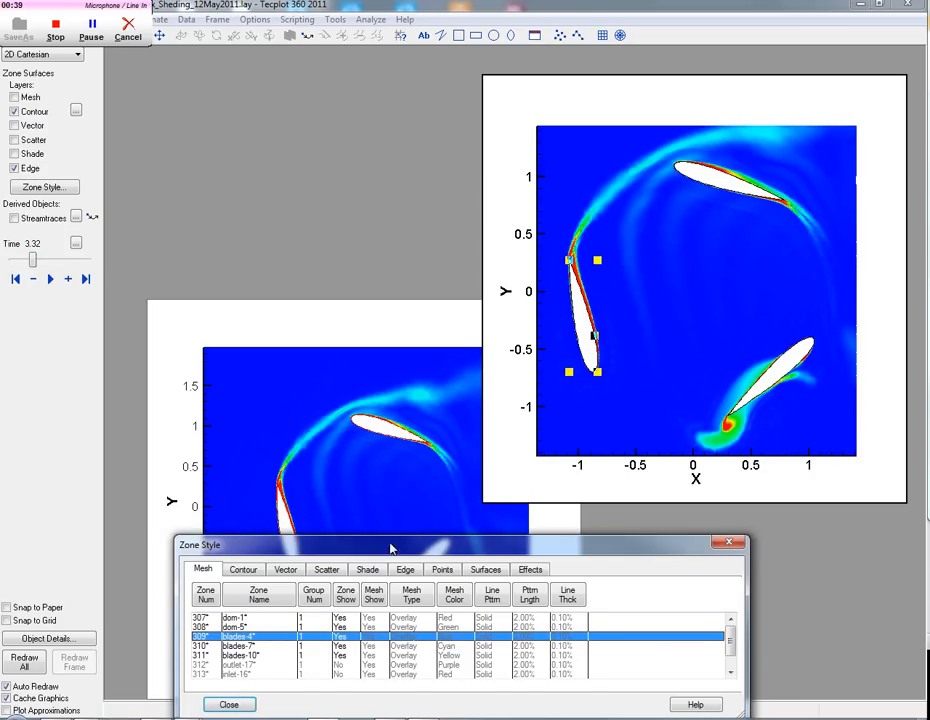
Start Perform Integration from the Analyze menu with Pressure as the scalar variable
click(392, 18)
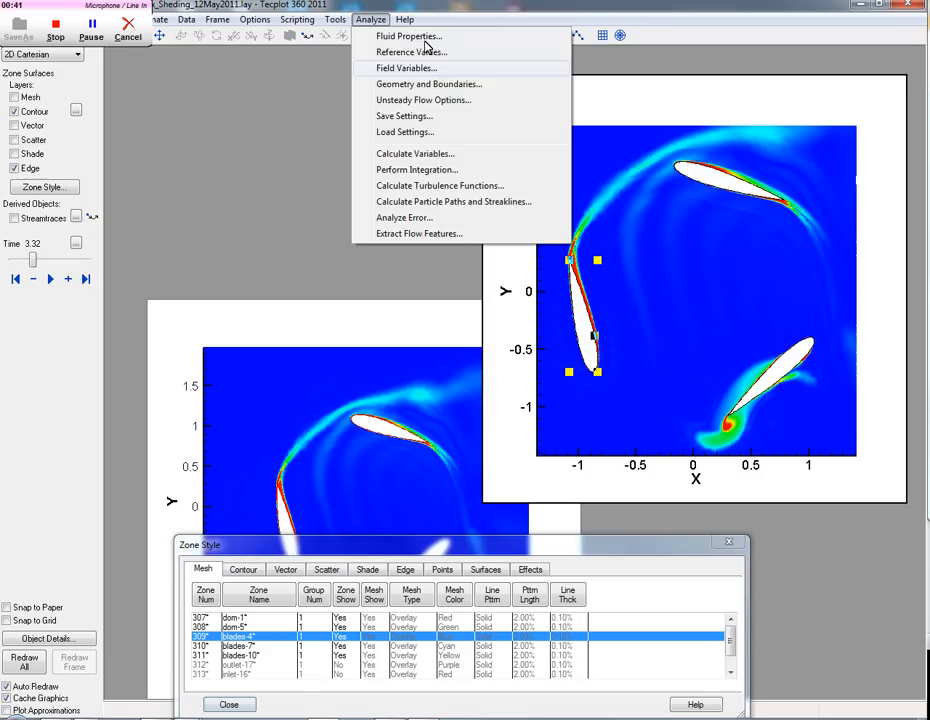
mouse_move(456, 100)
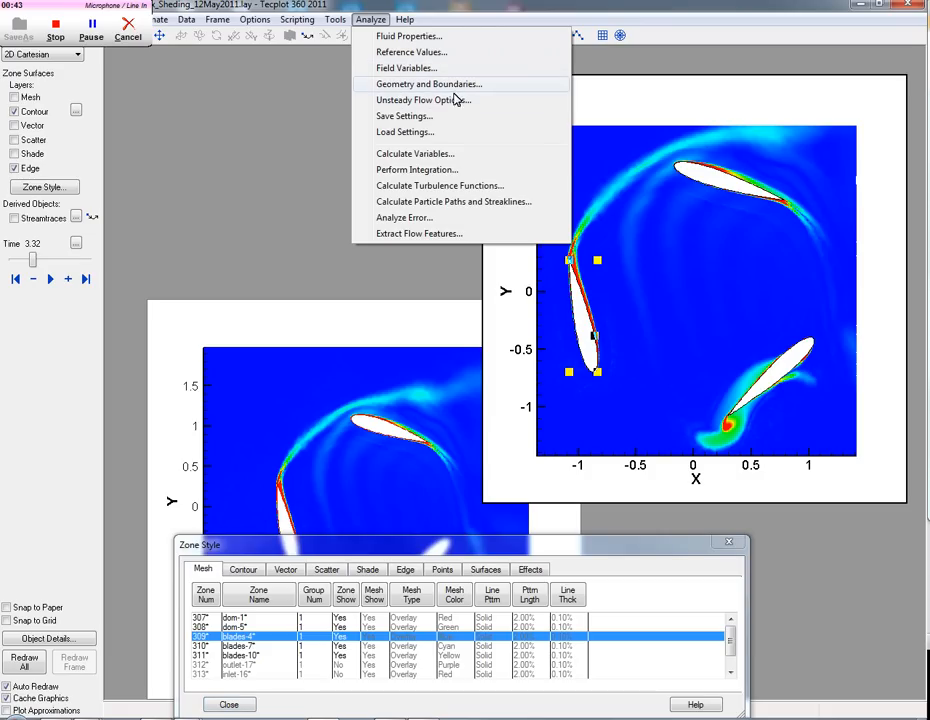
click(416, 168)
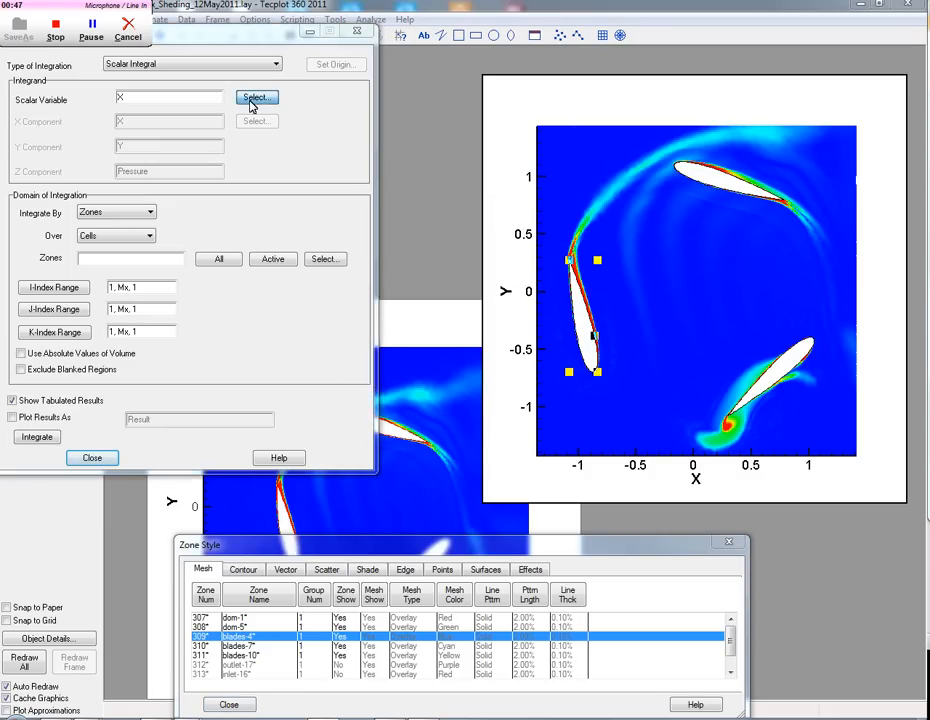
click(262, 96)
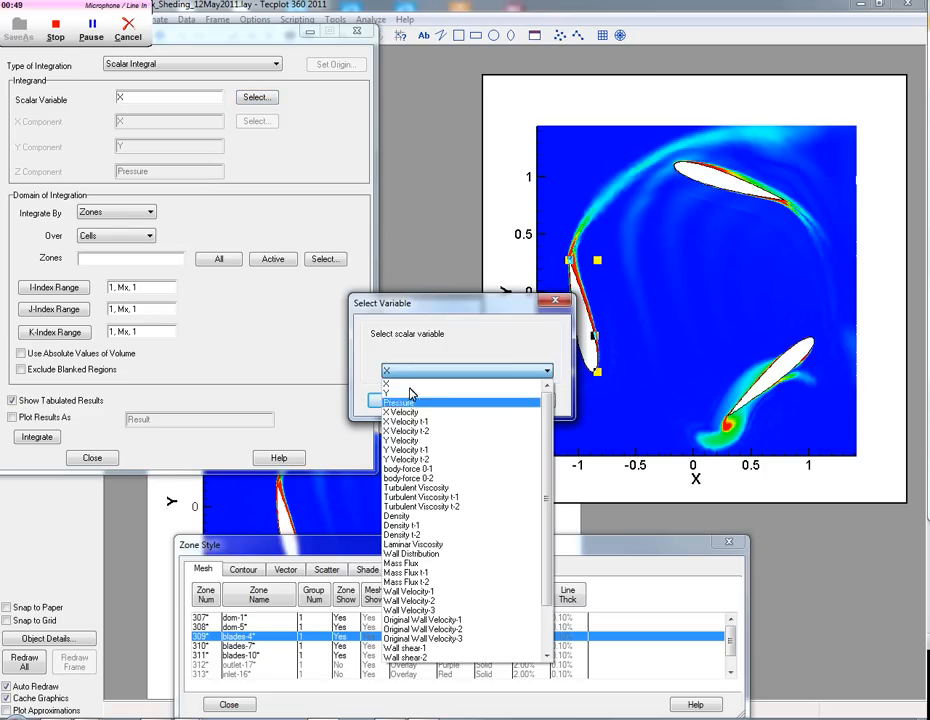
click(400, 400)
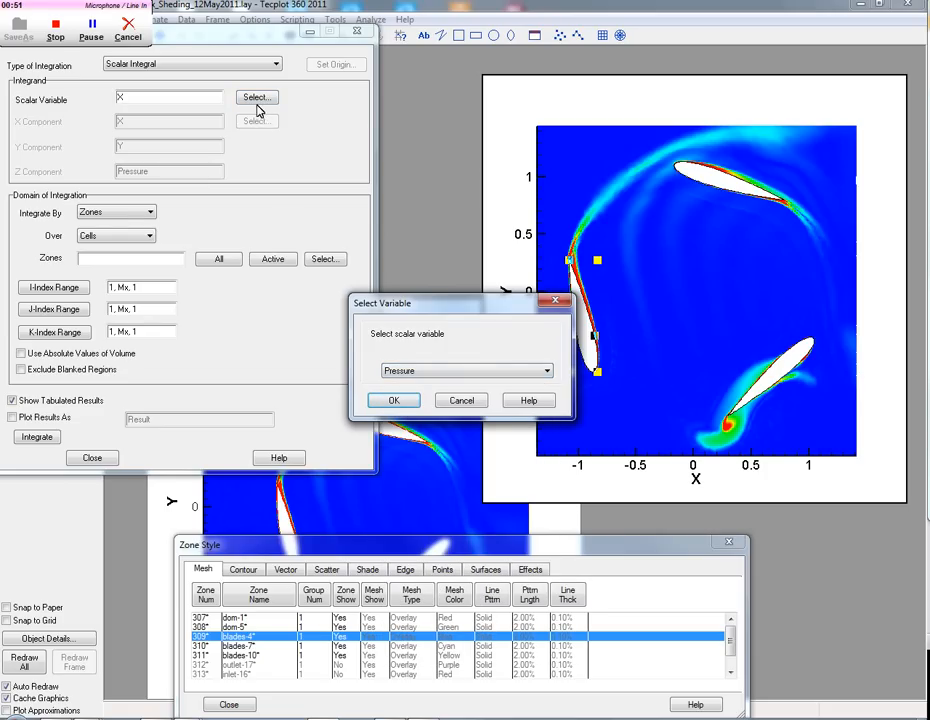
click(394, 400)
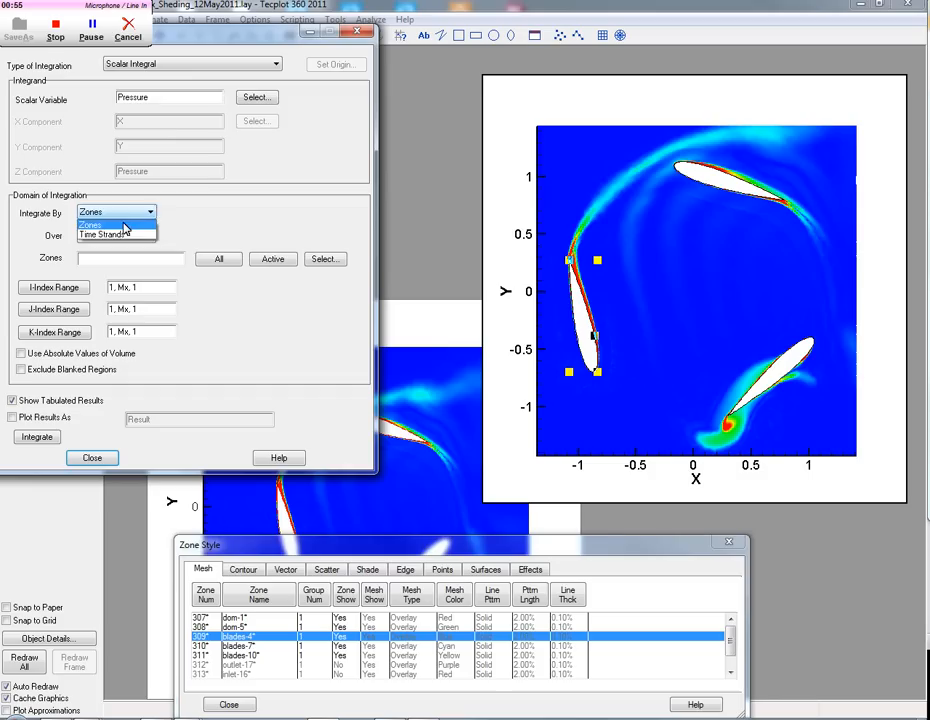
Integrate by Time Strands and enter strand 3 covering solution times 3.15 to 3.78
click(112, 234)
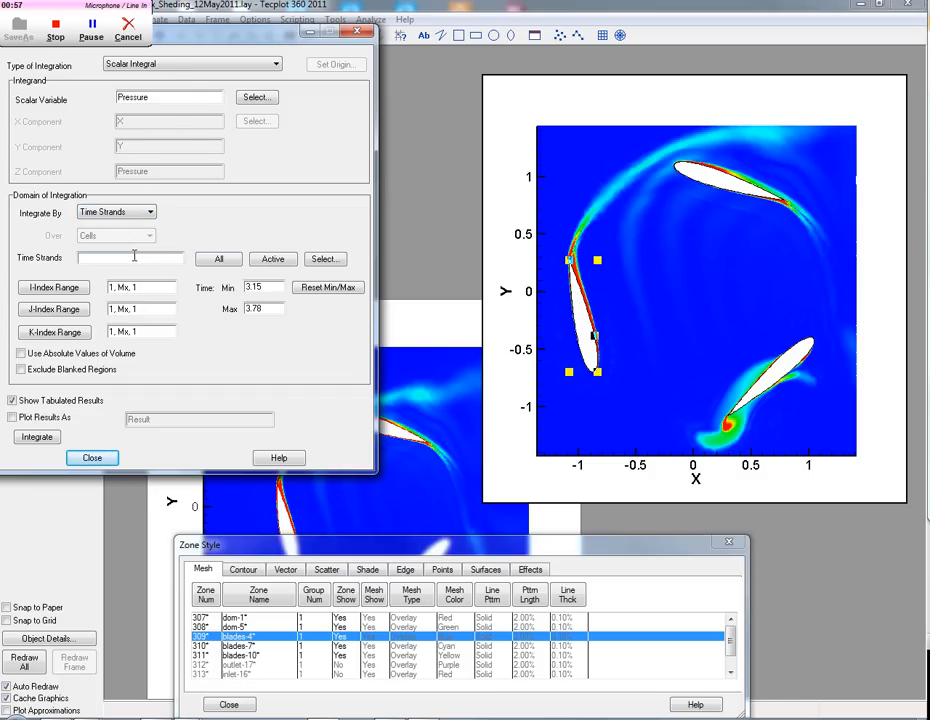
click(324, 258)
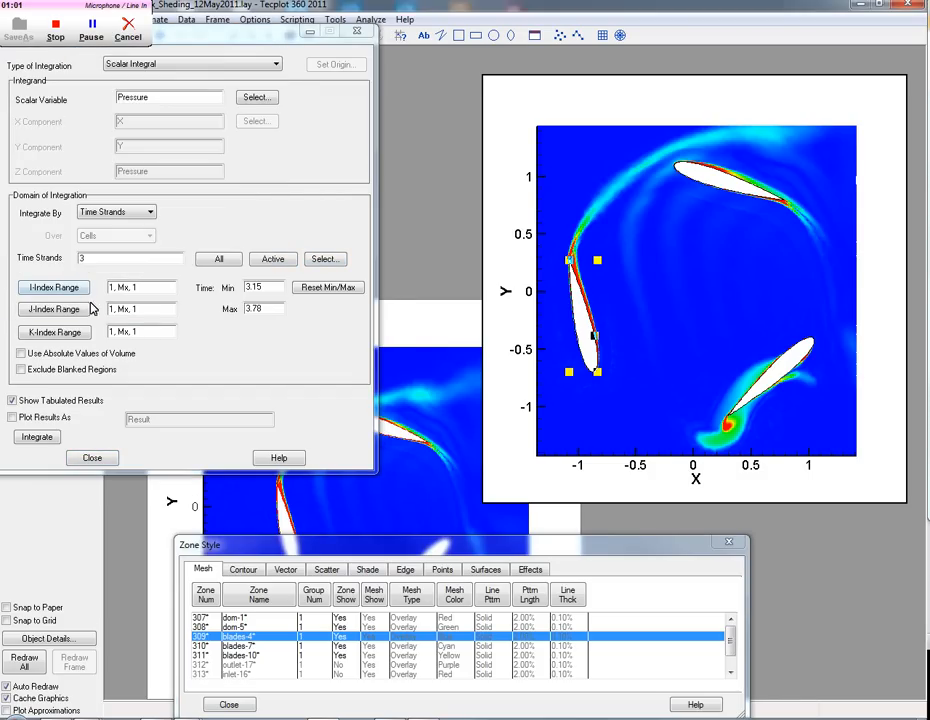
click(16, 420)
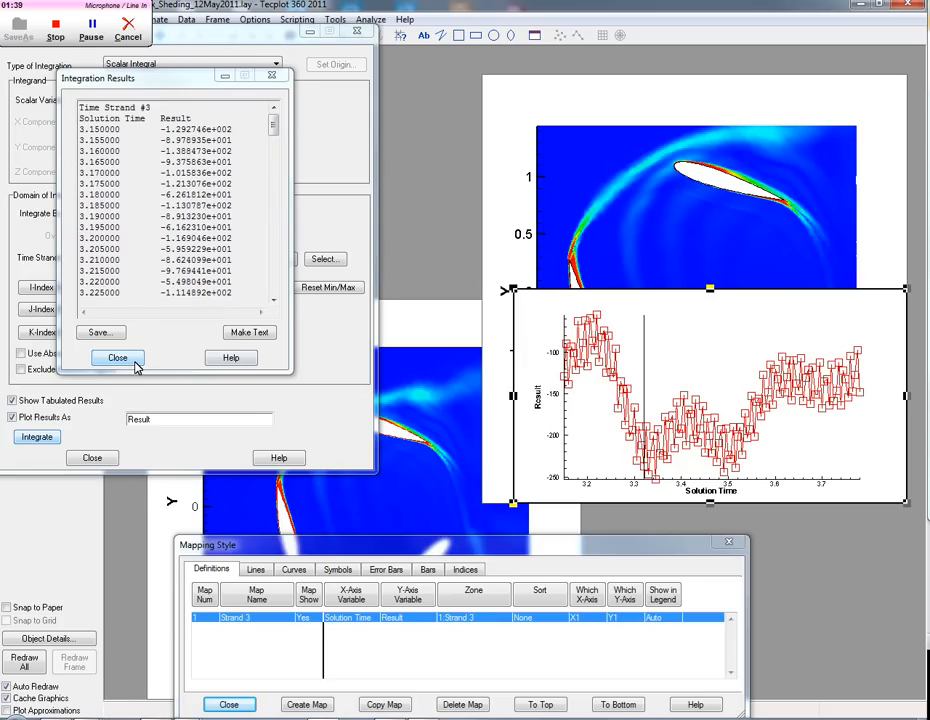
Run the integration, review the results table, and close it leaving the pressure-vs-time plot
click(116, 358)
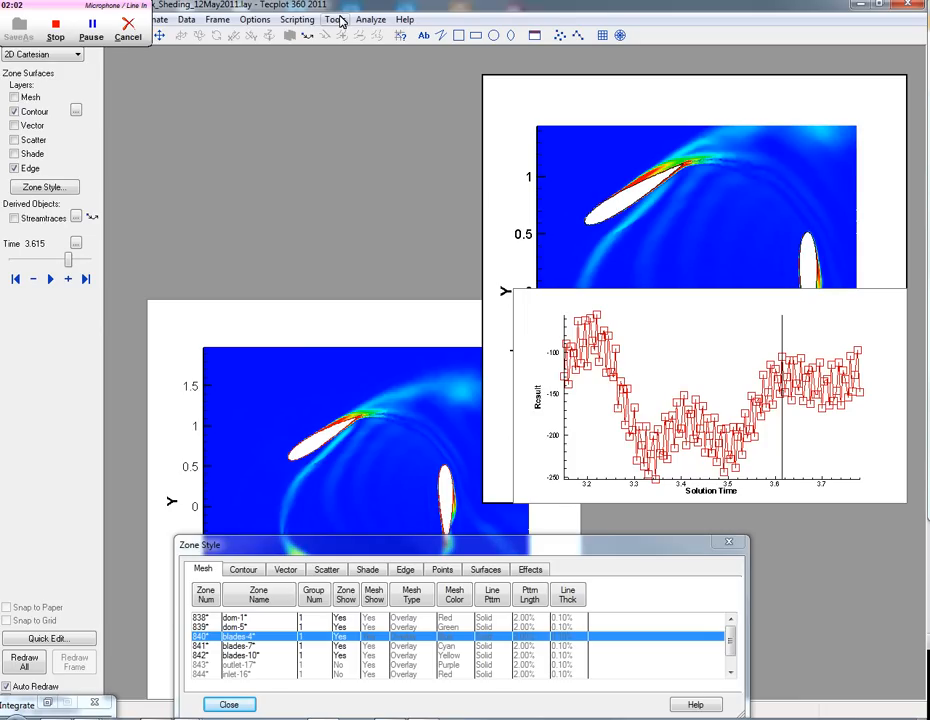
With the solution at 3.675, bring up the Data menu's operations list
click(184, 20)
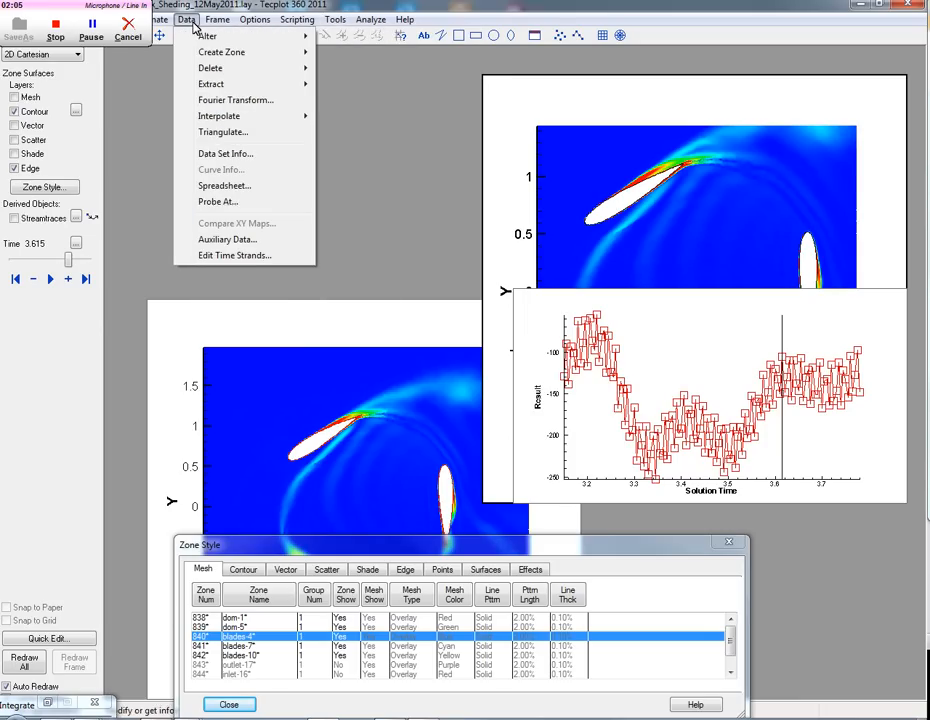
Fourier-transform the integrated Result from Strand 3, producing frequency, amplitude and phase data
click(238, 100)
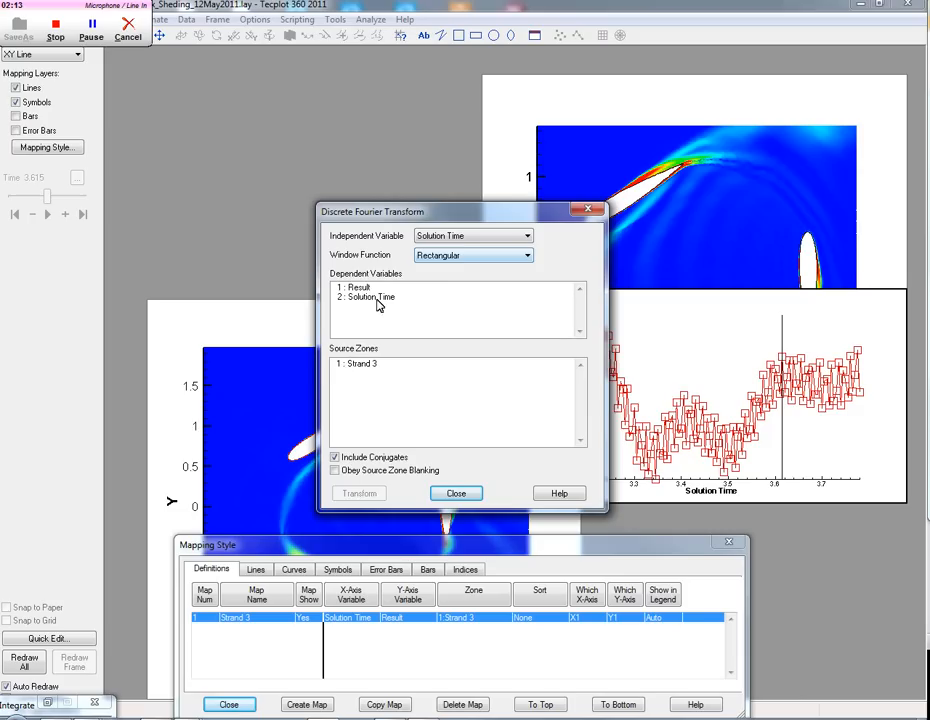
click(358, 288)
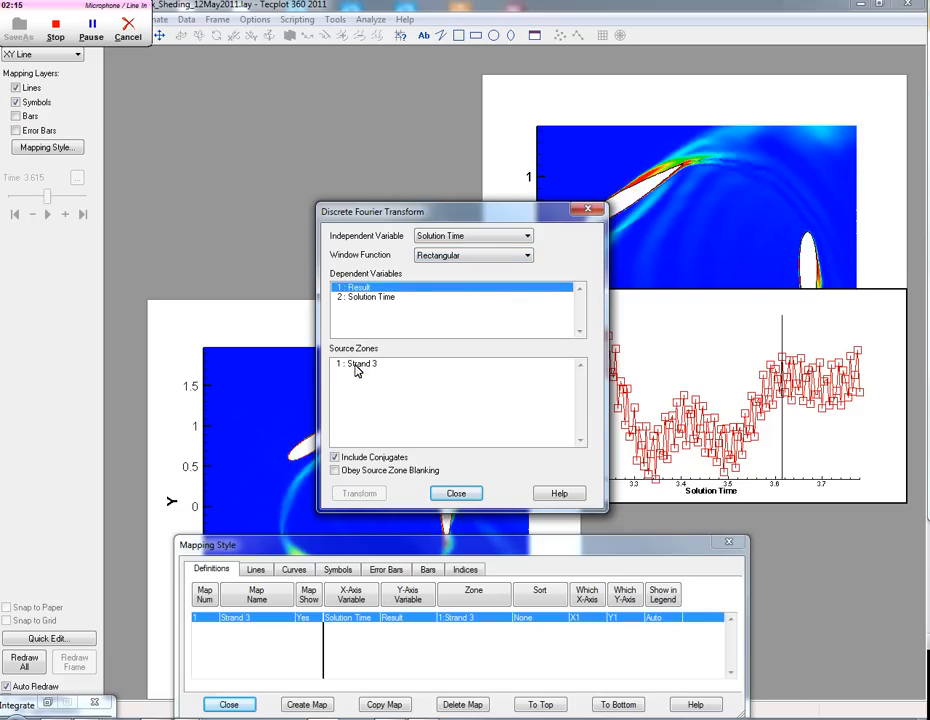
click(358, 492)
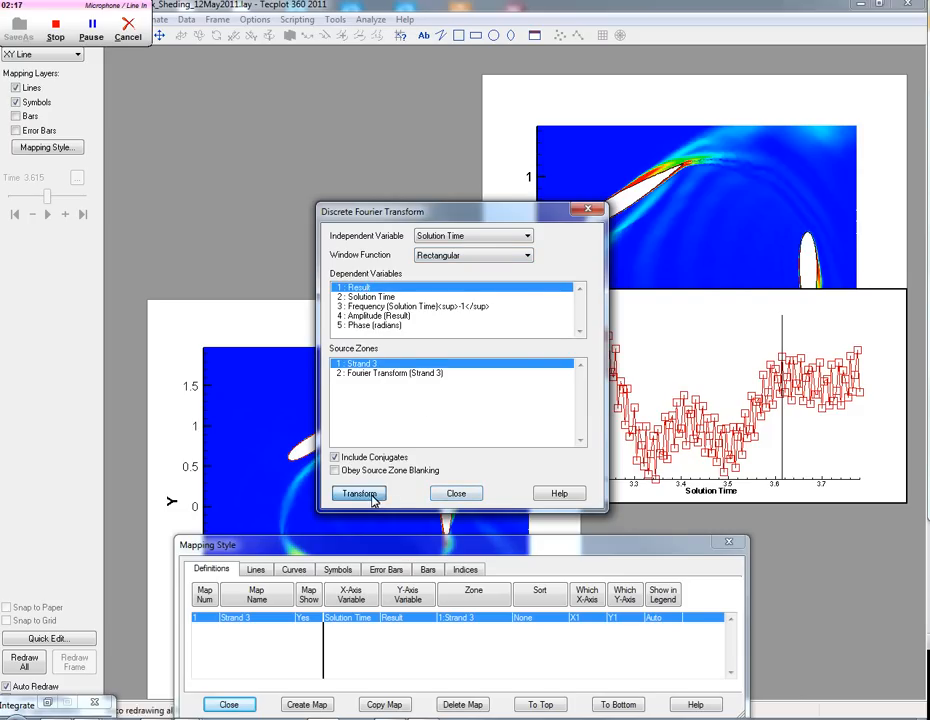
click(358, 492)
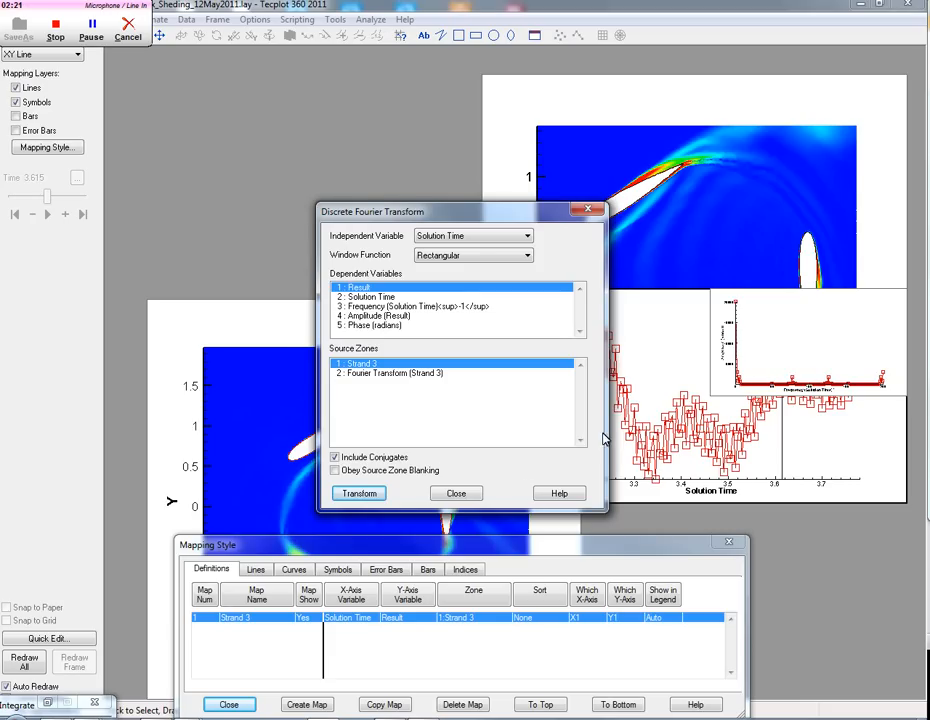
click(456, 492)
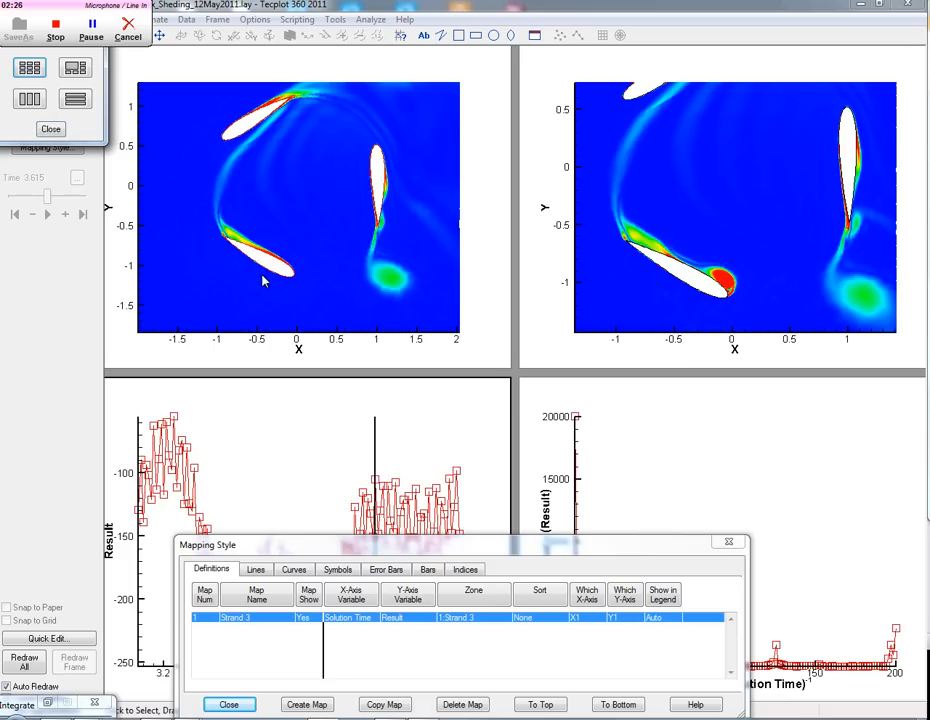
Tile the four frames into a 2x2 grid: contour plots above, pressure history and amplitude spectrum below
click(230, 704)
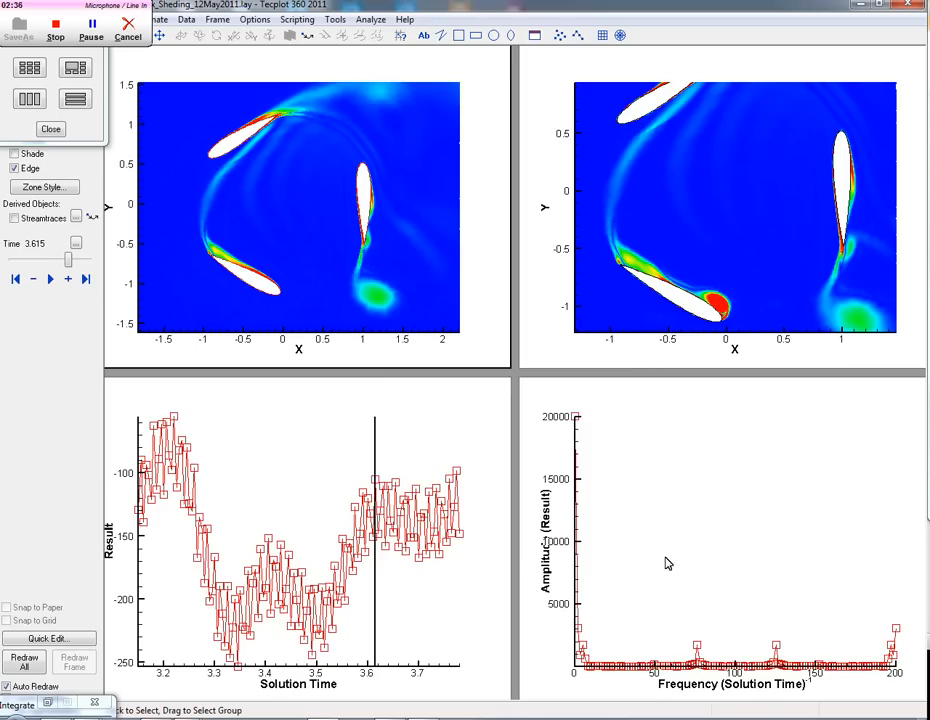
mouse_move(668, 456)
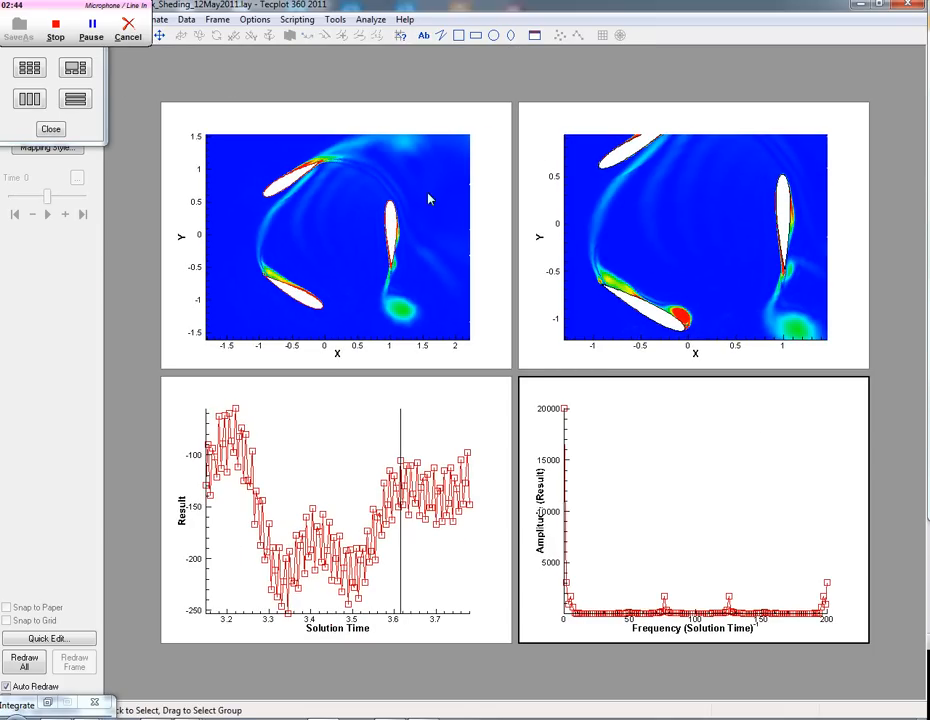
mouse_move(338, 156)
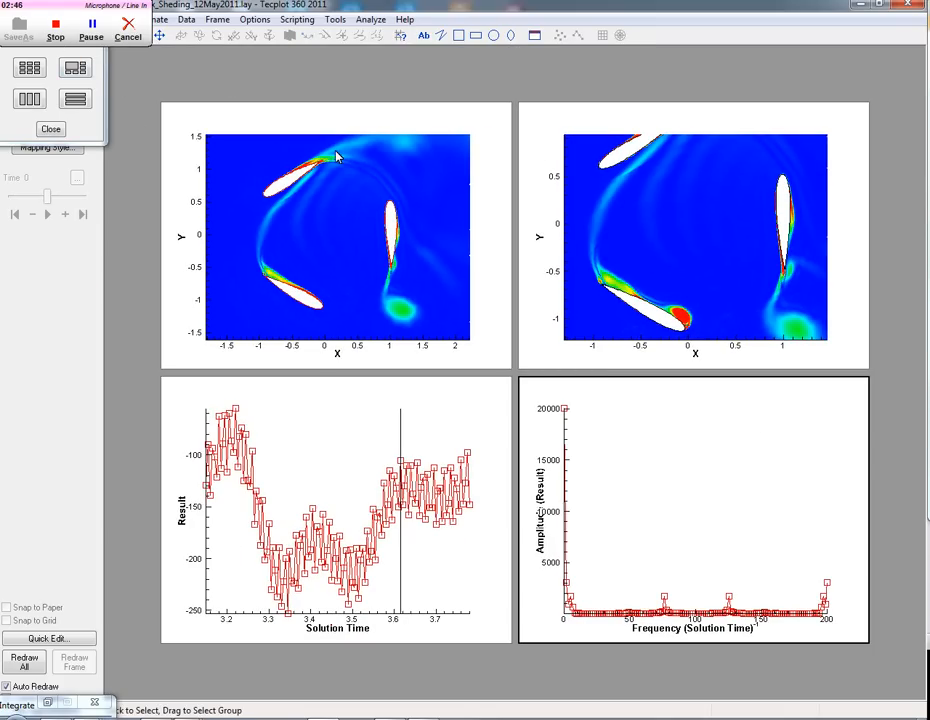
mouse_move(202, 112)
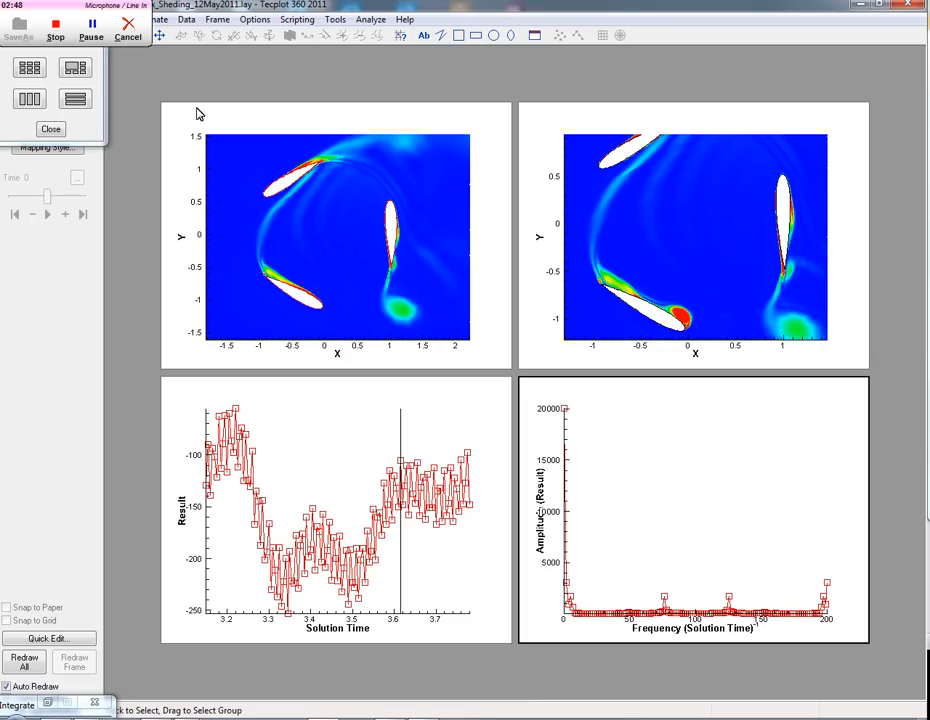
mouse_move(308, 244)
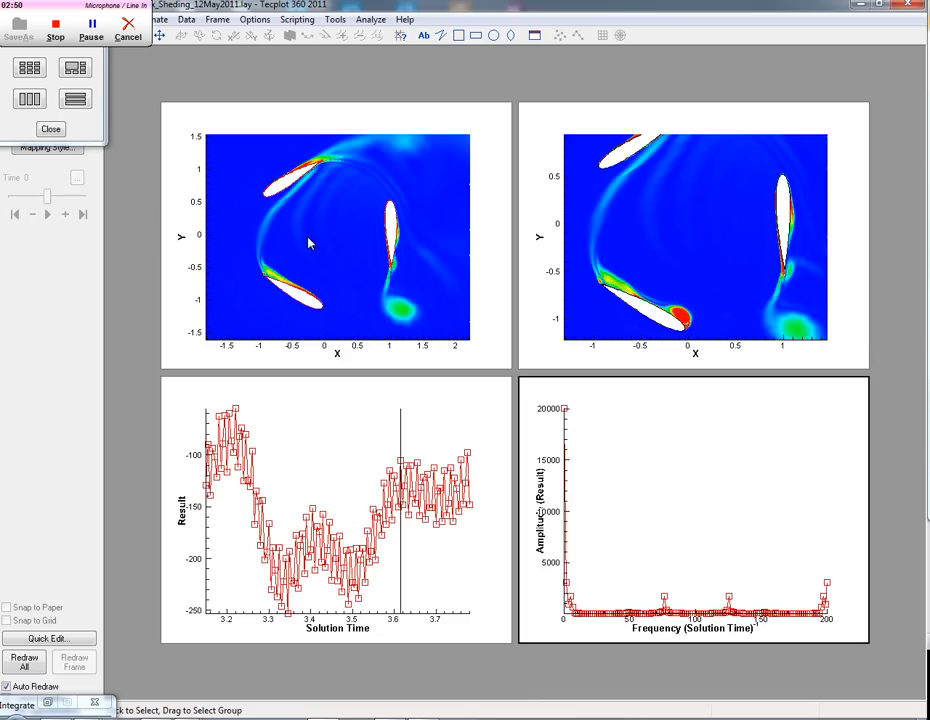